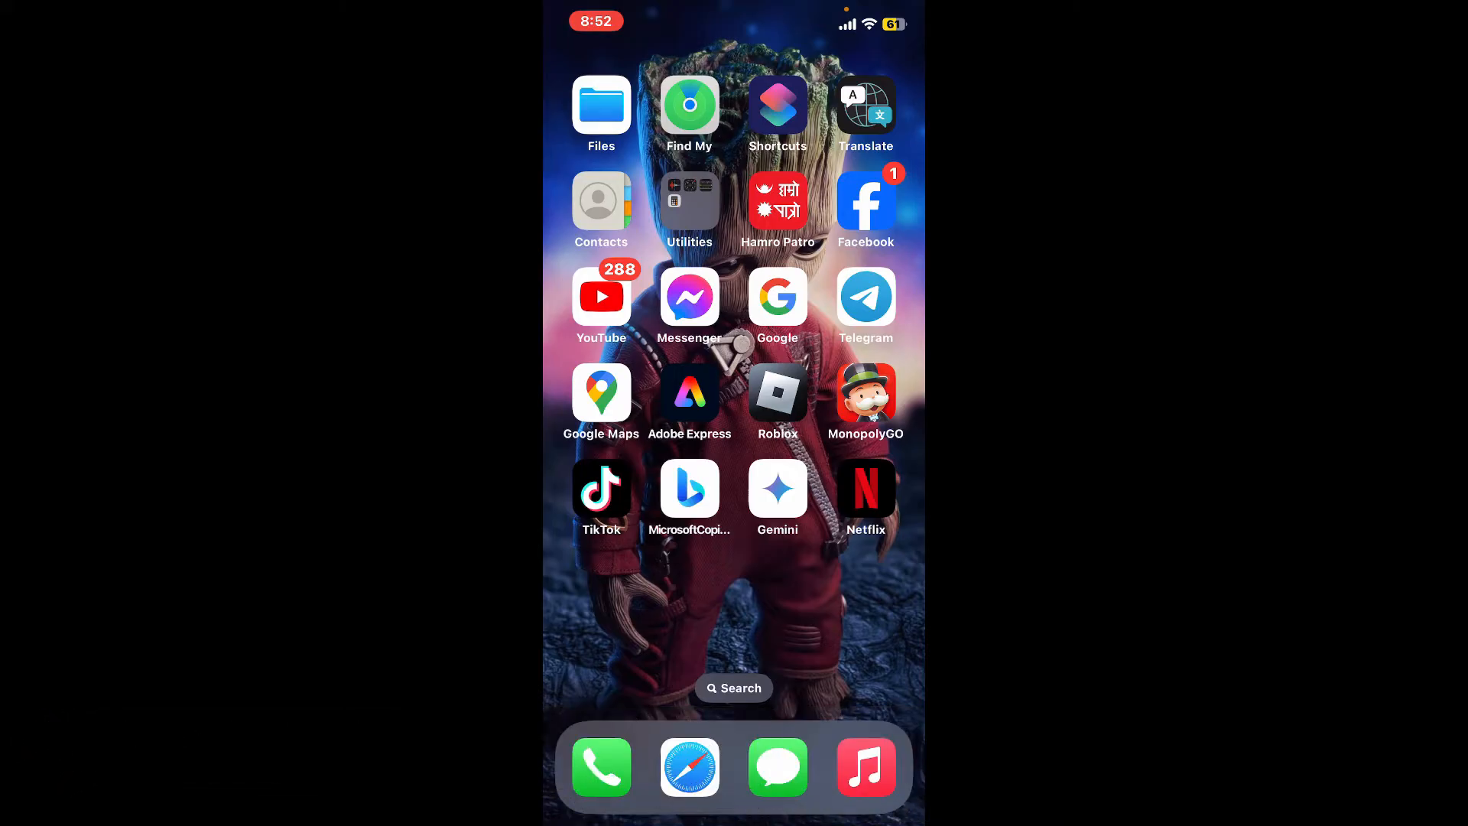
Swipe to the home screen page with Settings, FaceTime and Calendar
scroll(right, 3)
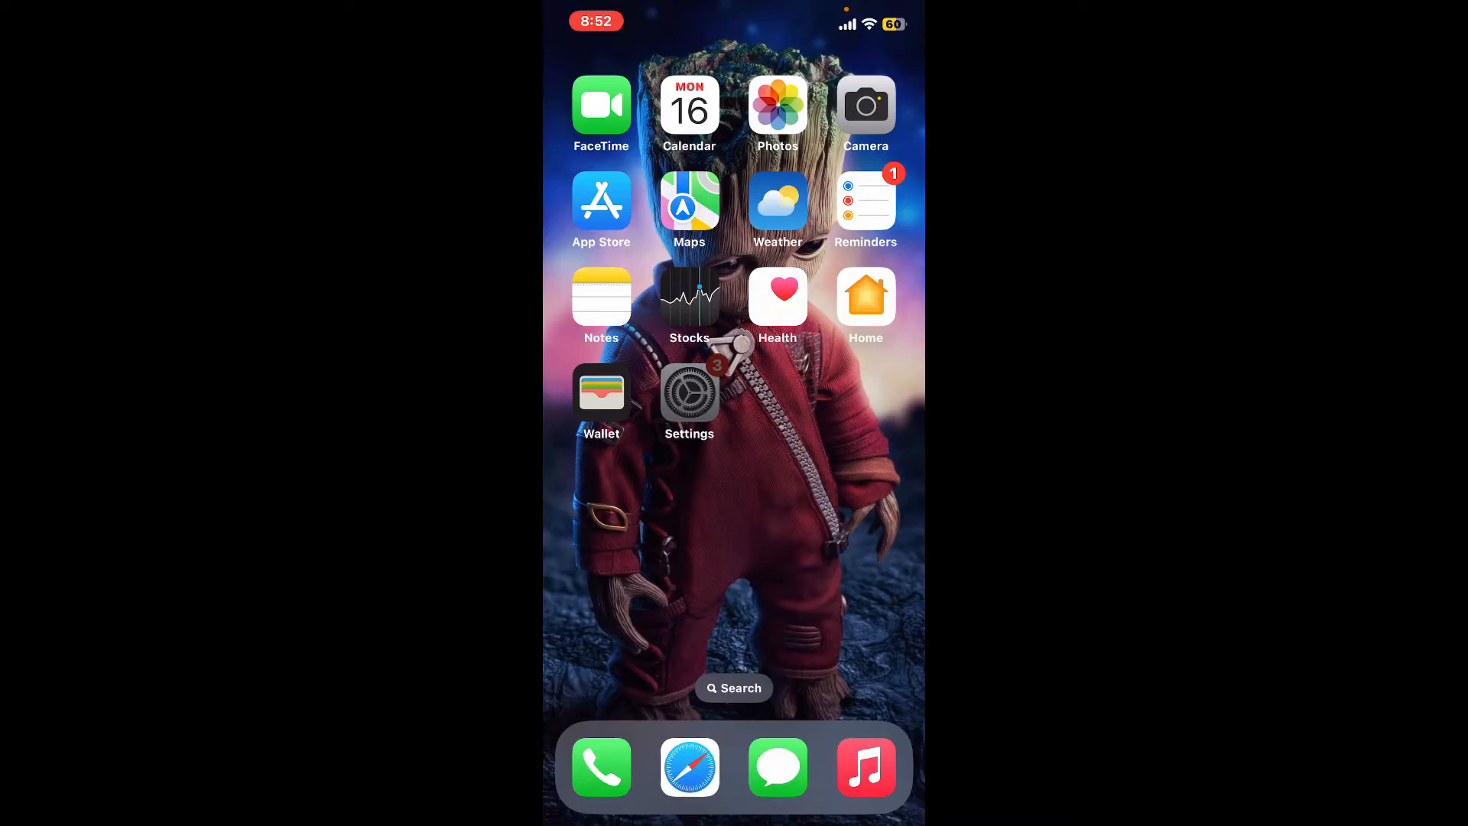
Launch Settings and scroll down the app list to Netflix's settings page
click(689, 393)
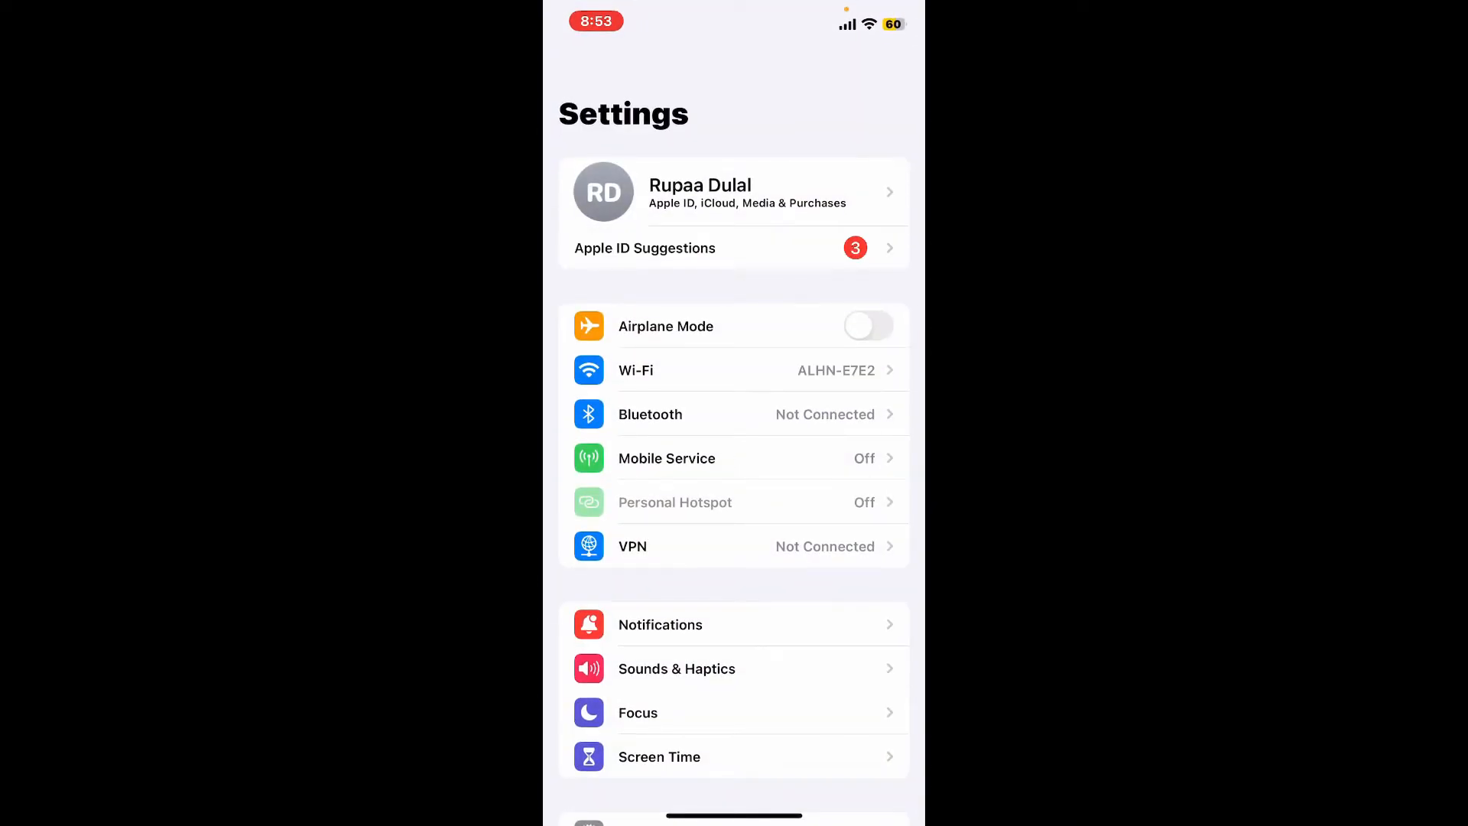
scroll(down, 3)
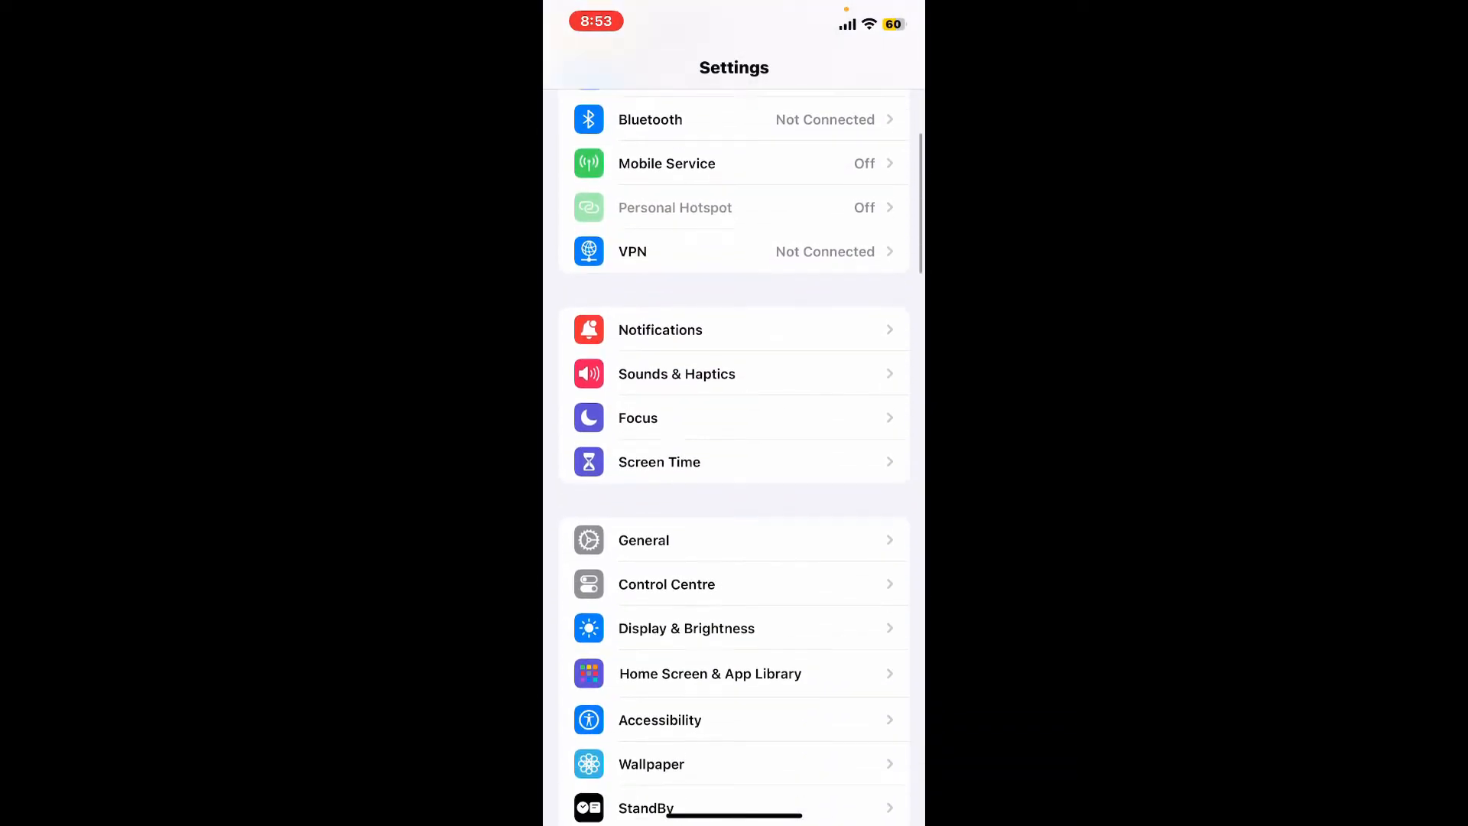
scroll(down, 3)
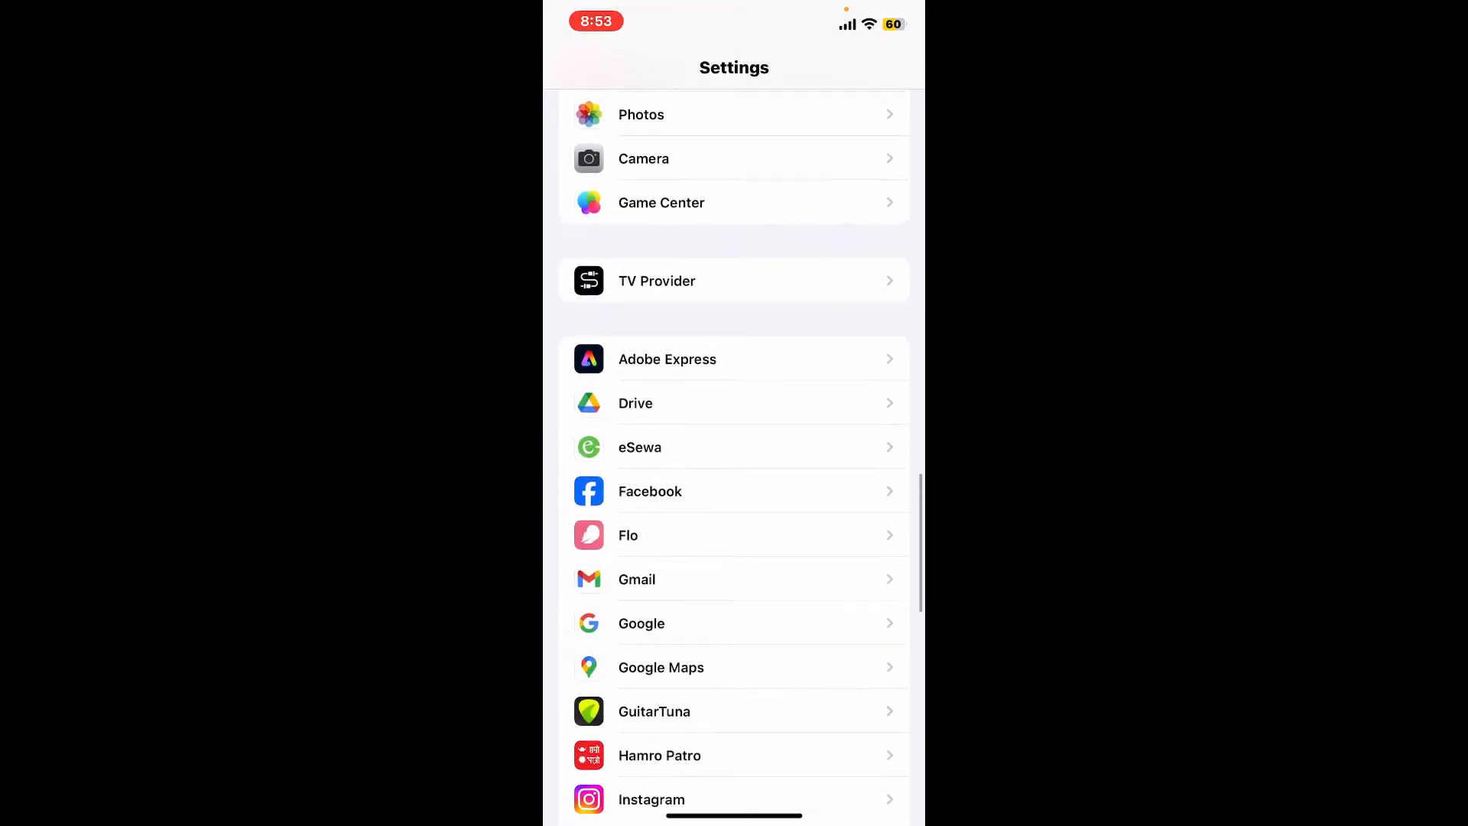
scroll(down, 3)
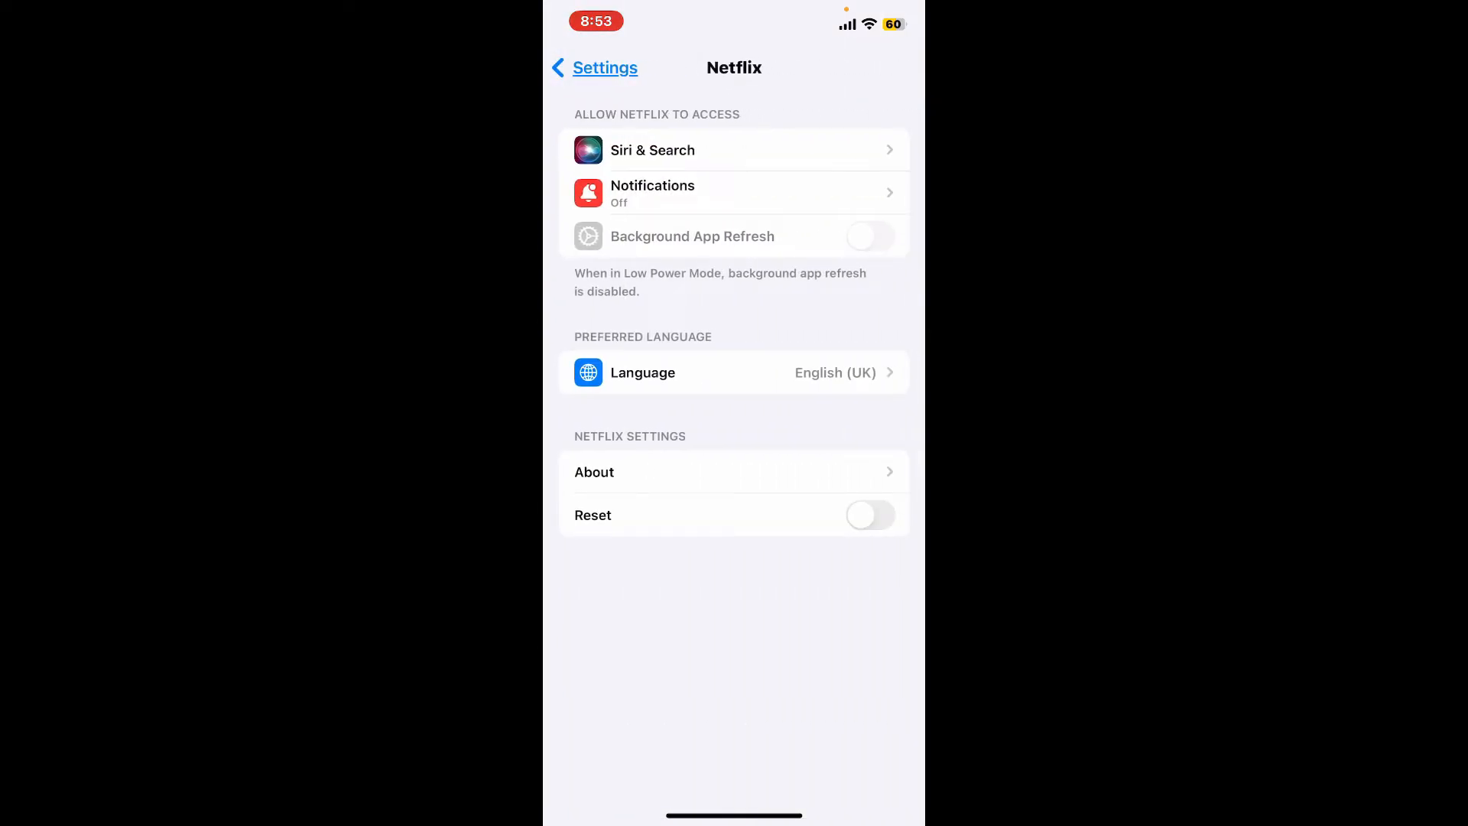
Switch on Netflix's Reset toggle to clear its stored data
click(870, 515)
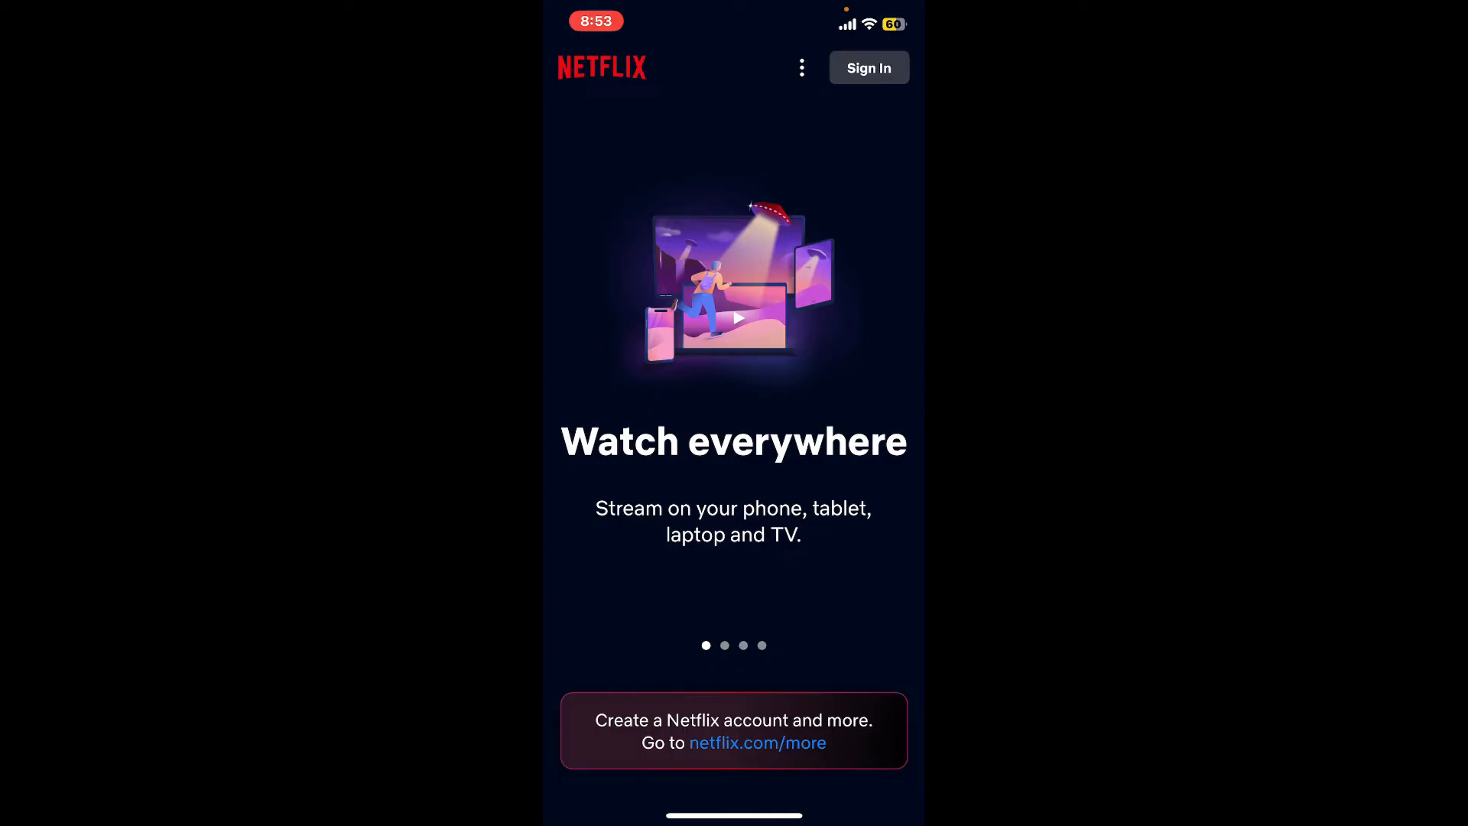
Leave Netflix's signed-out welcome screen and return to the home screen
click(867, 68)
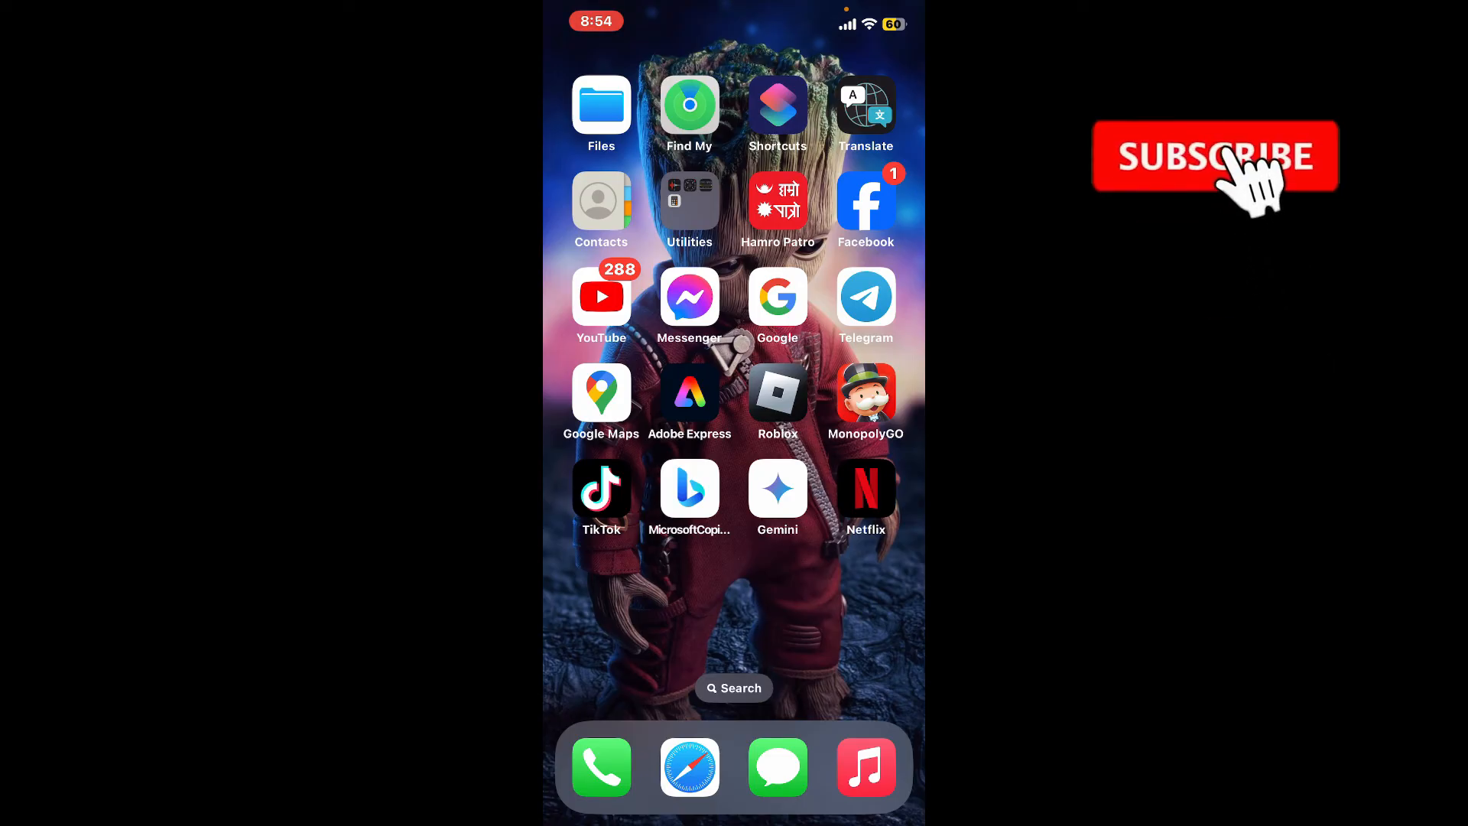
click(1215, 156)
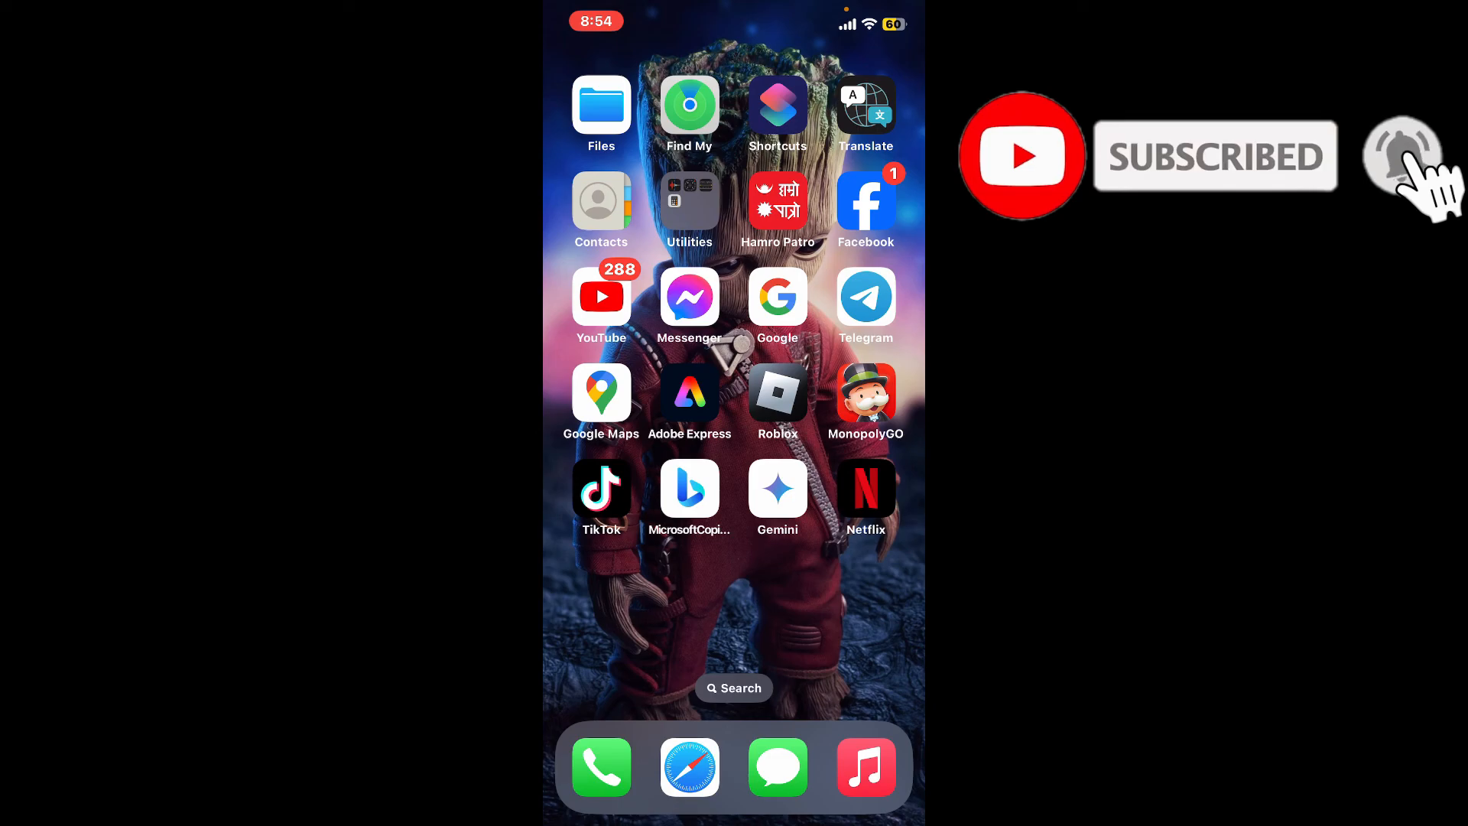